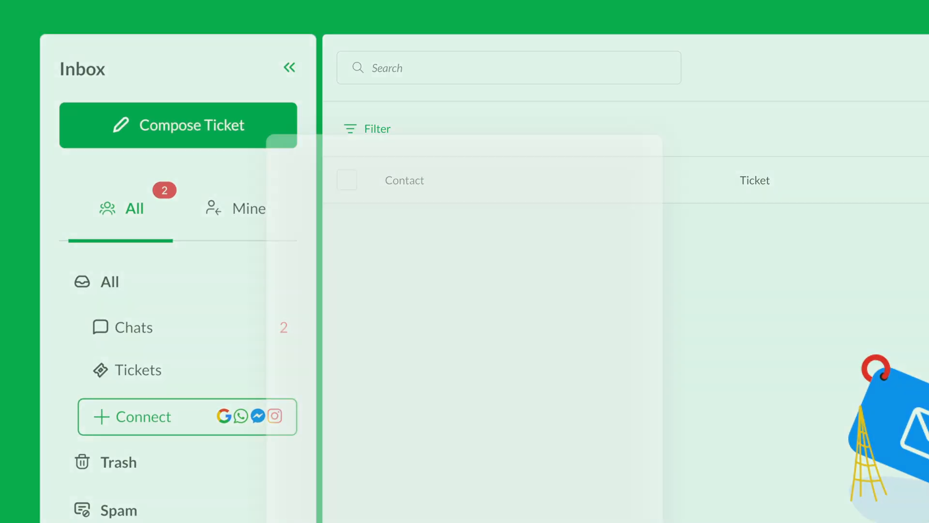
Preview the Facebook Messenger channel card from the inbox Connect list
click(141, 416)
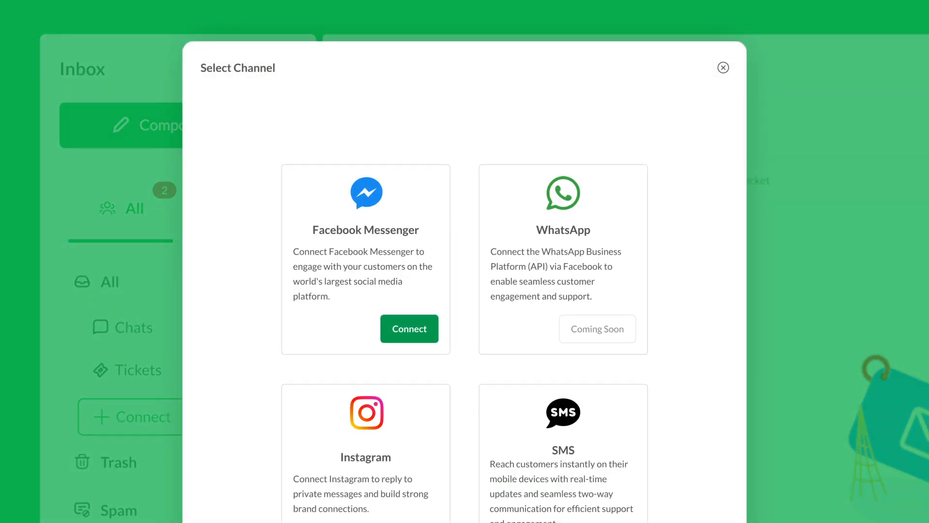
click(408, 329)
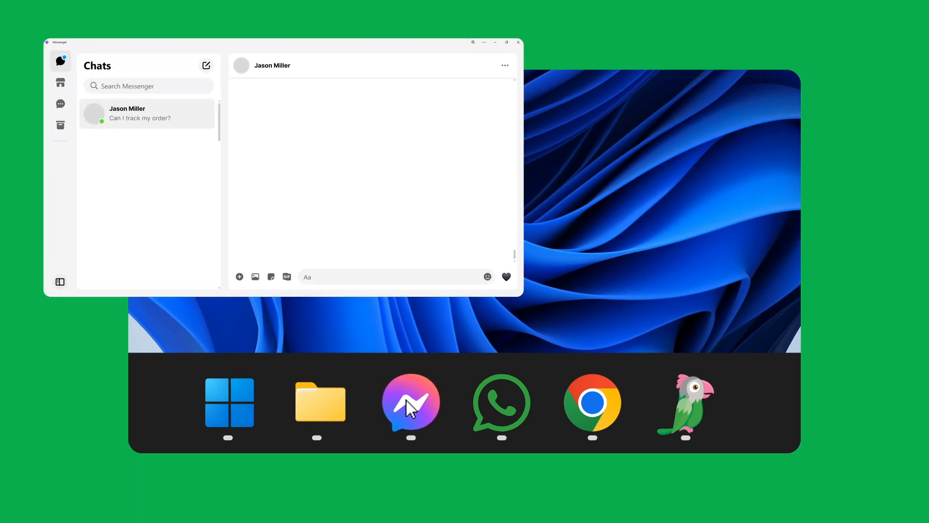
click(502, 406)
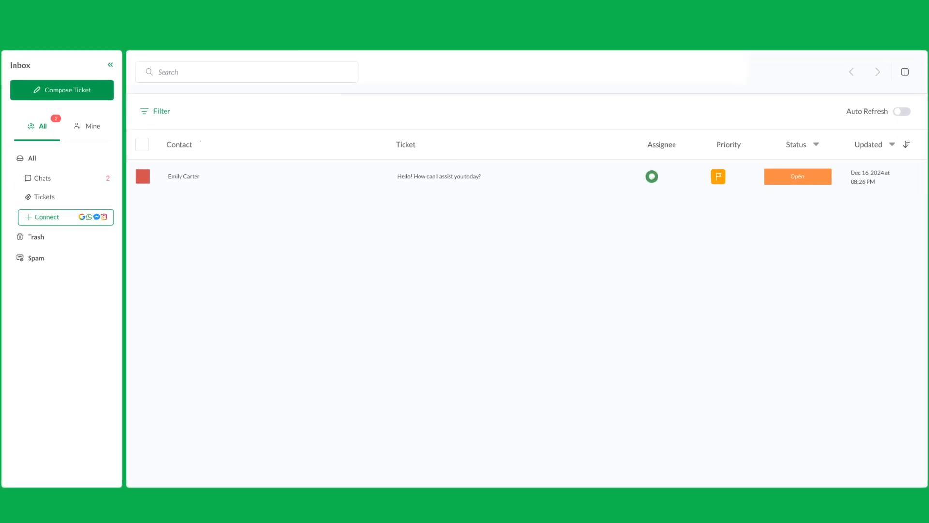
Reopen the Connect list and scroll through all available messaging channel cards
click(46, 216)
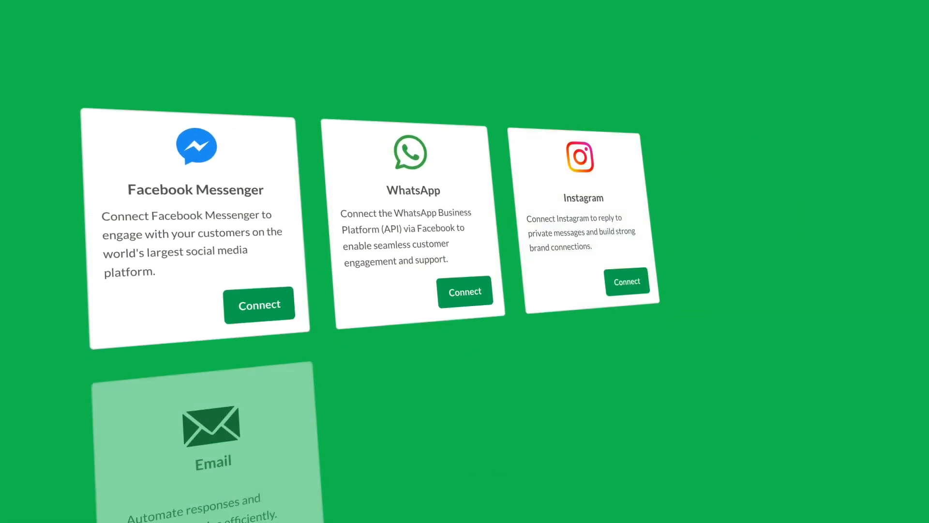
scroll(down, 3)
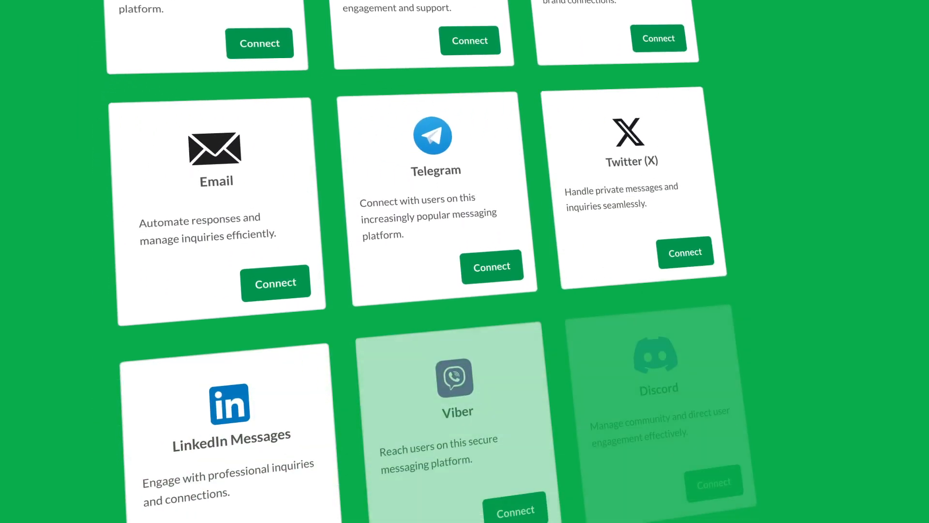
scroll(down, 3)
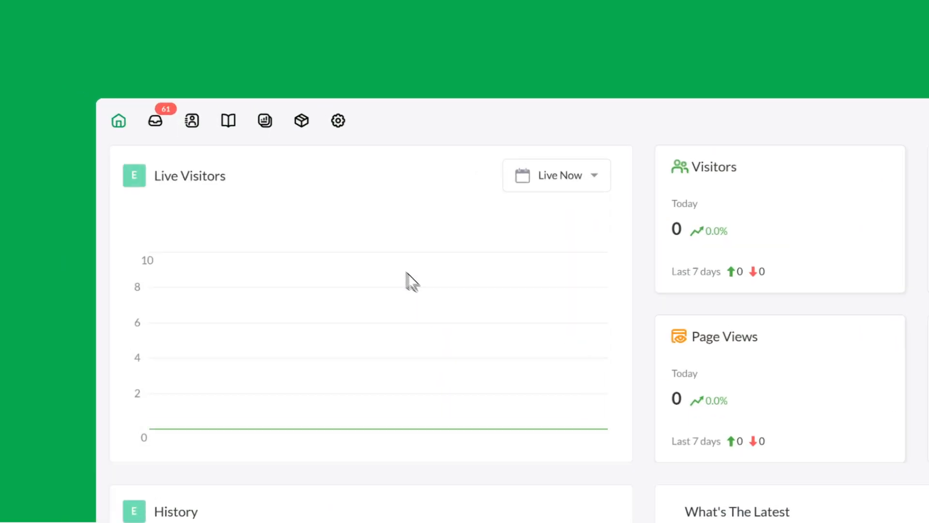
From the Inbox's Connect list, start the Facebook Messenger connect flow to reach Meta page access
click(155, 120)
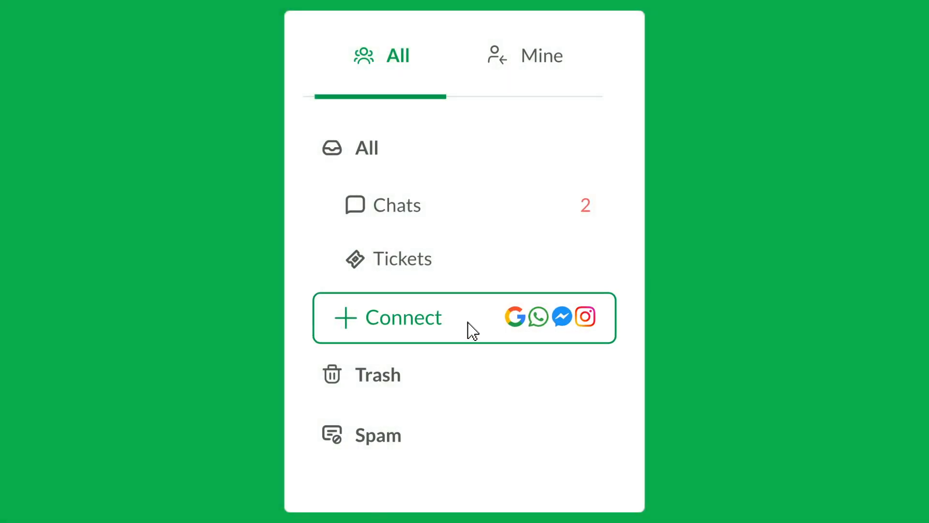
click(403, 317)
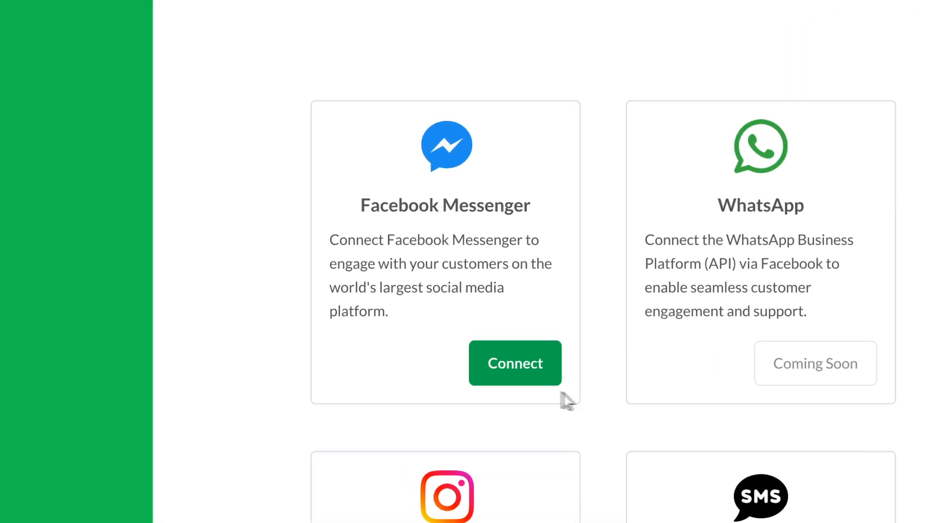
click(513, 363)
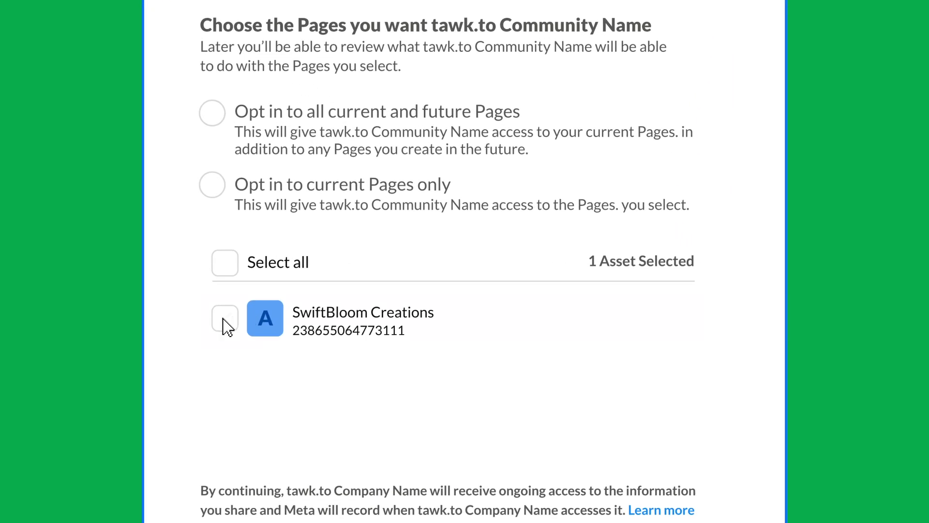
Select SwiftBloom Creations, opt in to current Pages only, and confirm Meta access
click(225, 317)
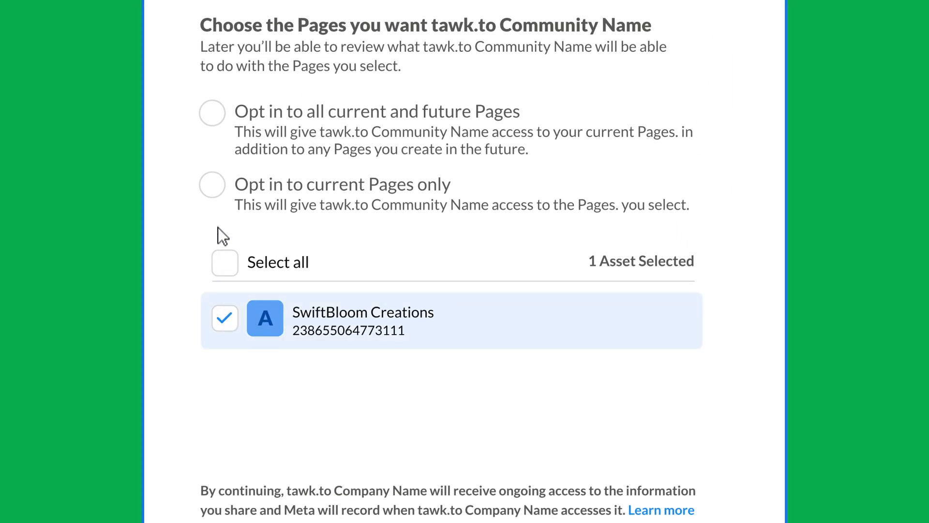
click(212, 112)
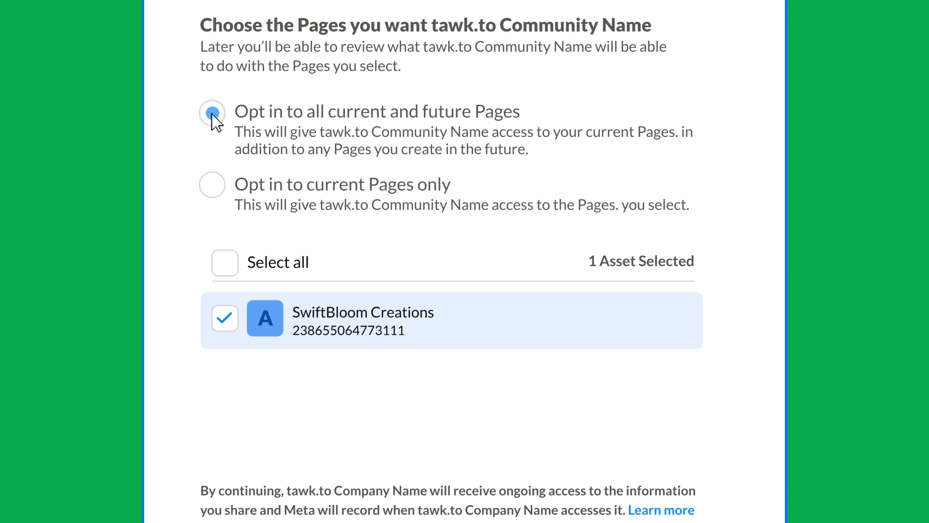
click(211, 112)
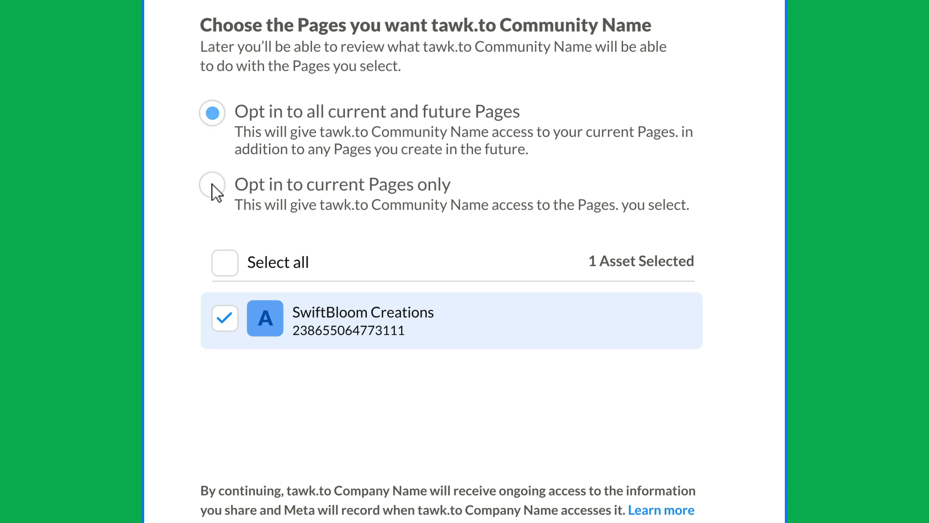
click(212, 184)
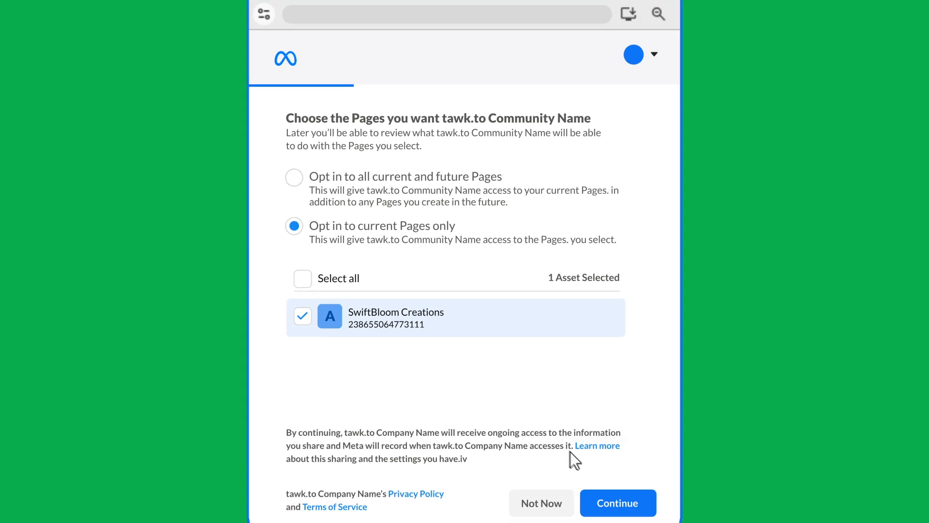
click(617, 503)
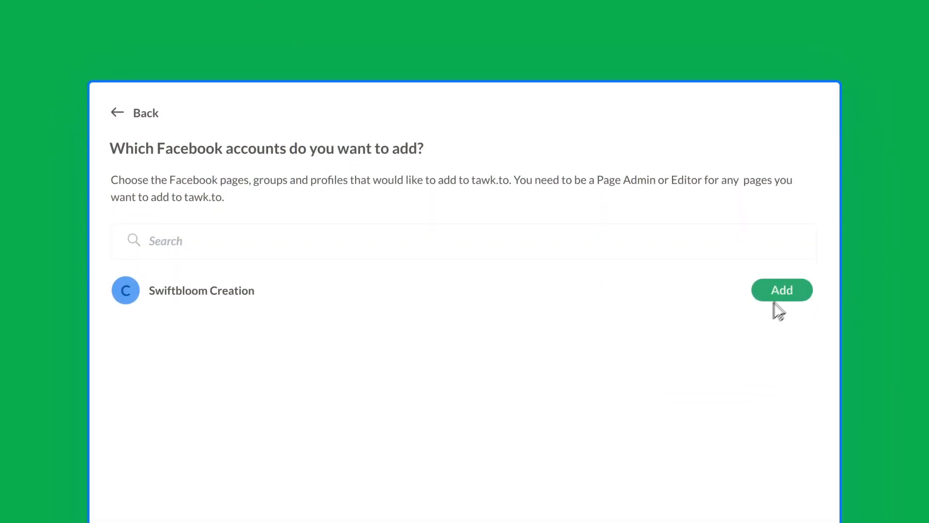
Add the Swiftbloom Creation Facebook page as a Messenger channel in the inbox
click(781, 289)
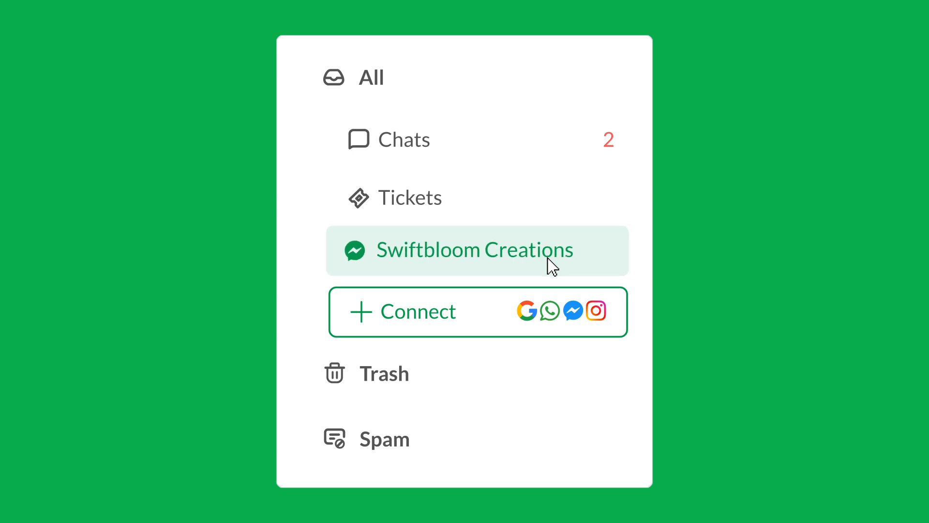
In SwiftBloom Creations conversations, send the customer a reply about the whiskey bottle price
click(472, 249)
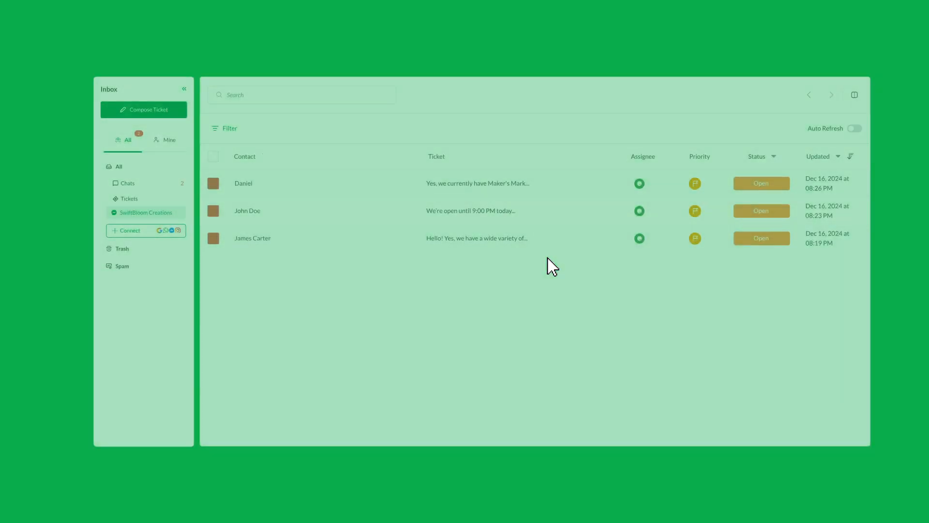
click(243, 183)
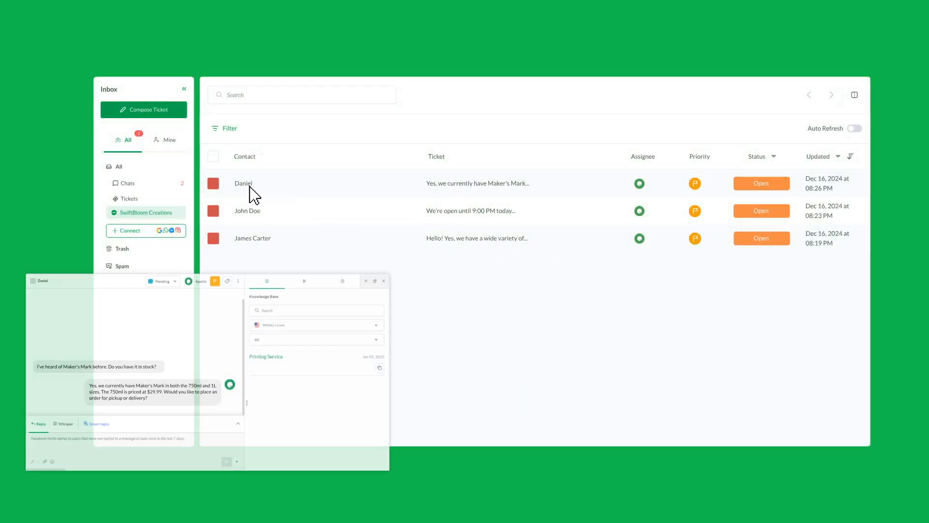
click(247, 210)
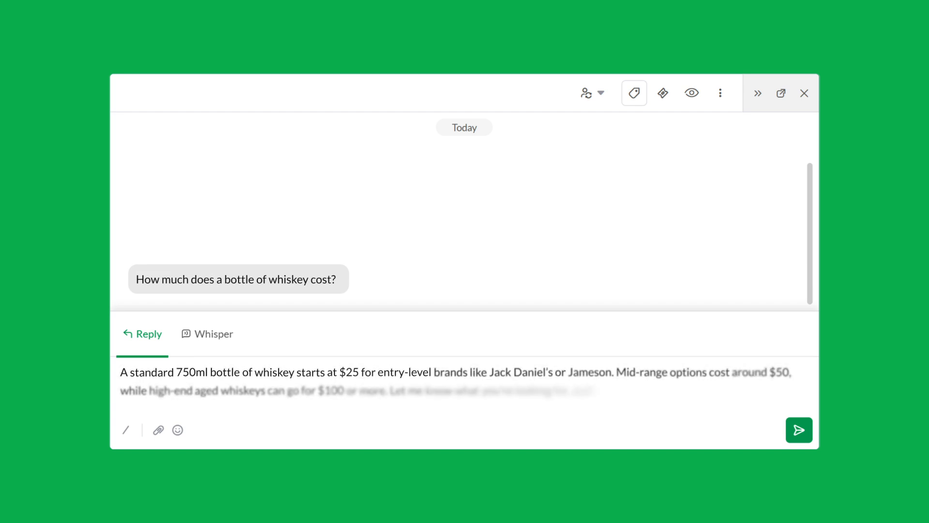
click(799, 430)
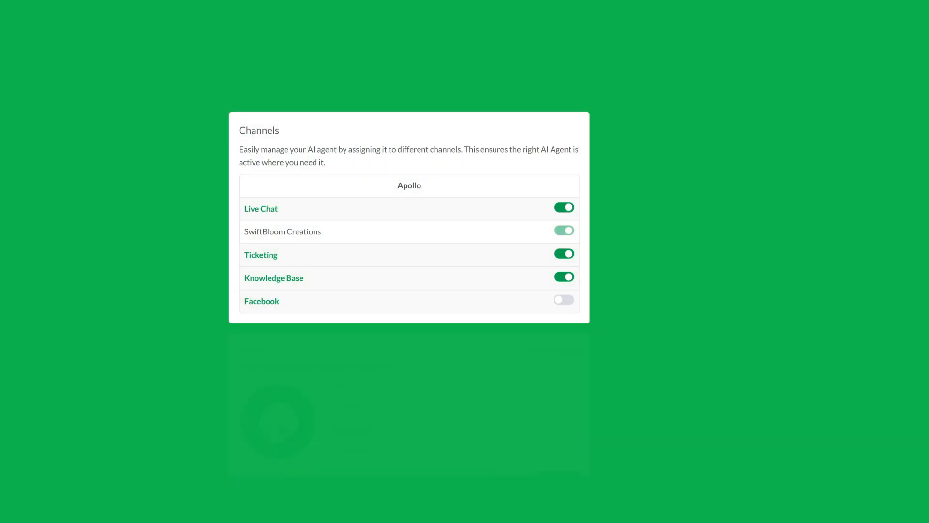
Switch Facebook on for the Apollo AI agent so every listed channel is enabled
click(563, 299)
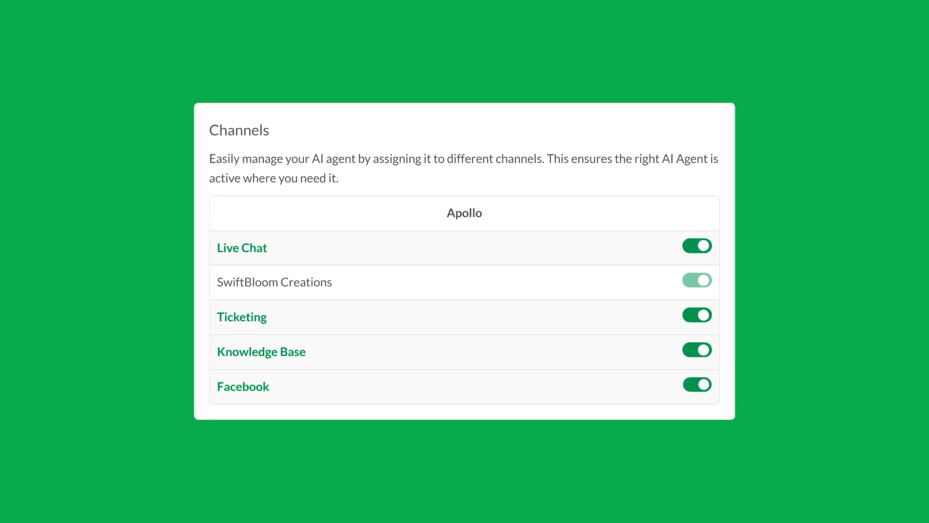